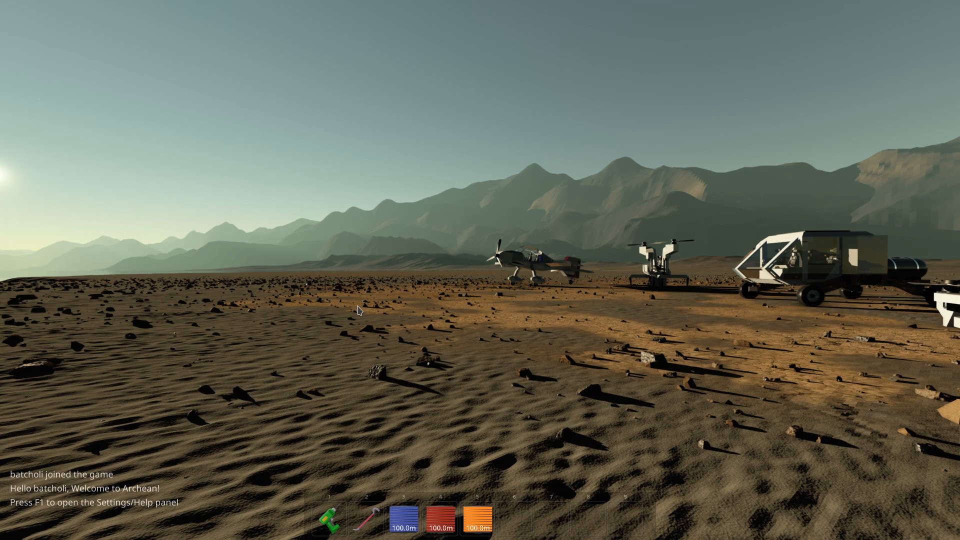
{"action": "mouse_move", "coordinate": [416, 316]}
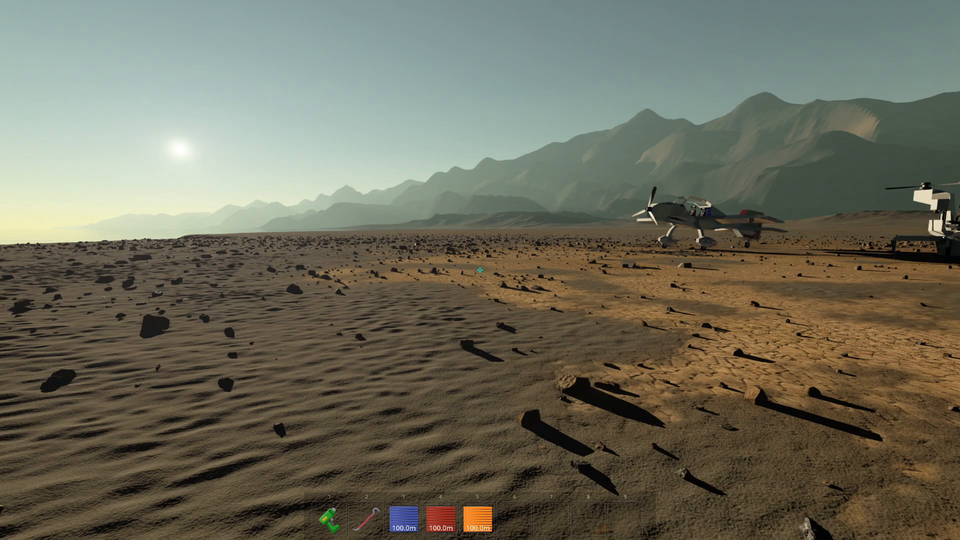
{"action": "mouse_move", "coordinate": [480, 270]}
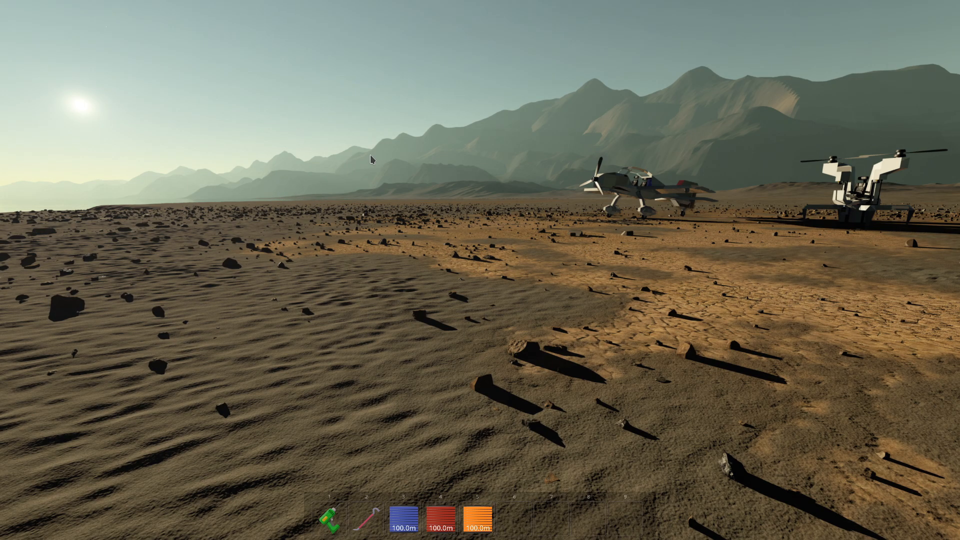
{"action": "mouse_move", "coordinate": [331, 271]}
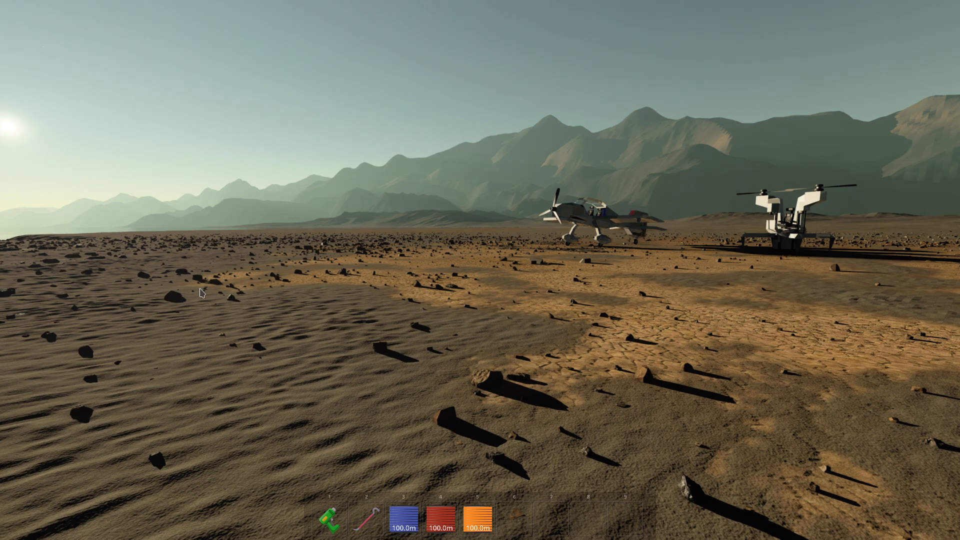
{"action": "mouse_move", "coordinate": [531, 277]}
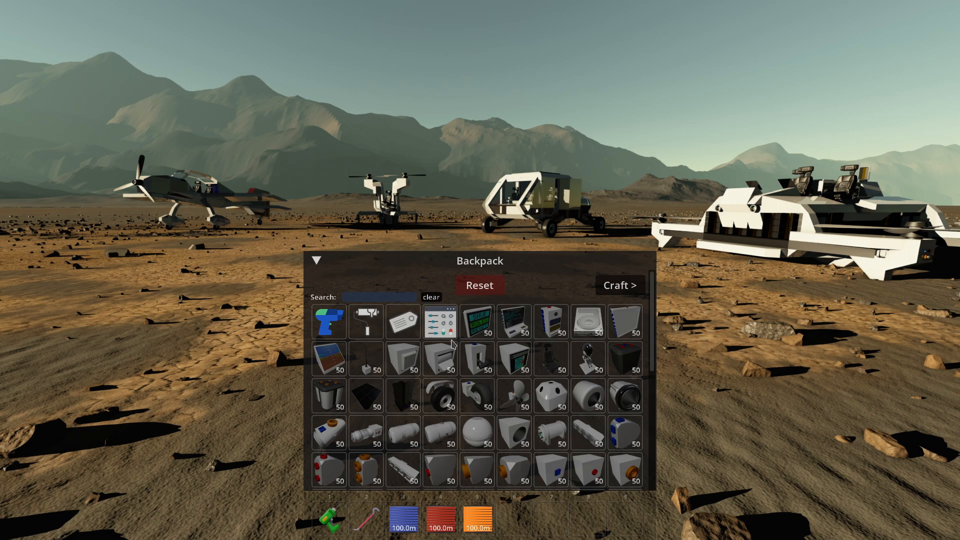
{"action": "mouse_move", "coordinate": [553, 359]}
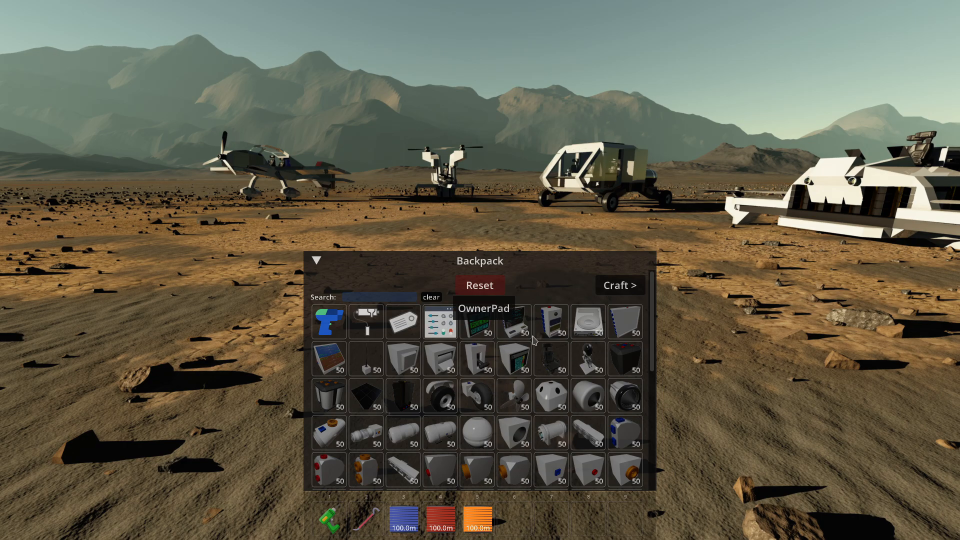
{"action": "mouse_move", "coordinate": [715, 350]}
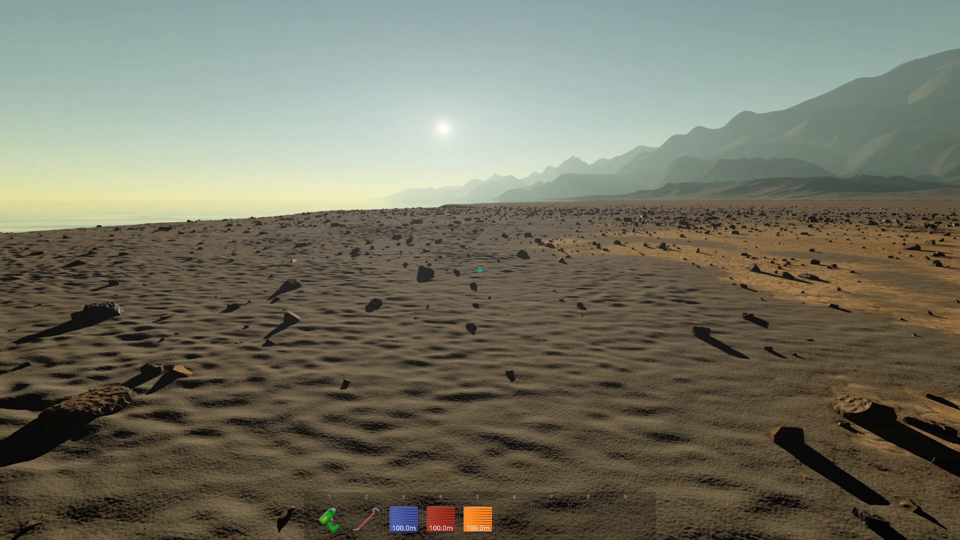
{"action": "key", "text": "tab"}
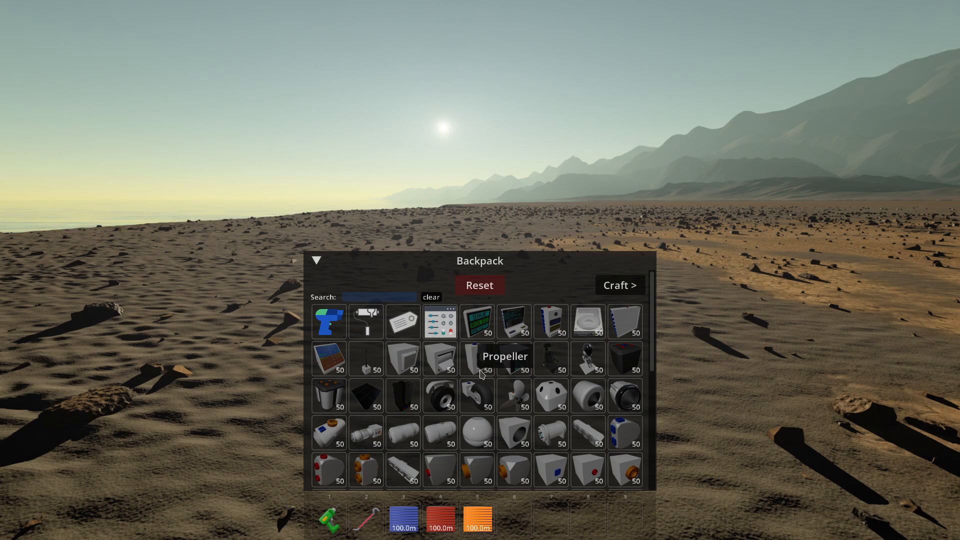
{"action": "mouse_move", "coordinate": [516, 210]}
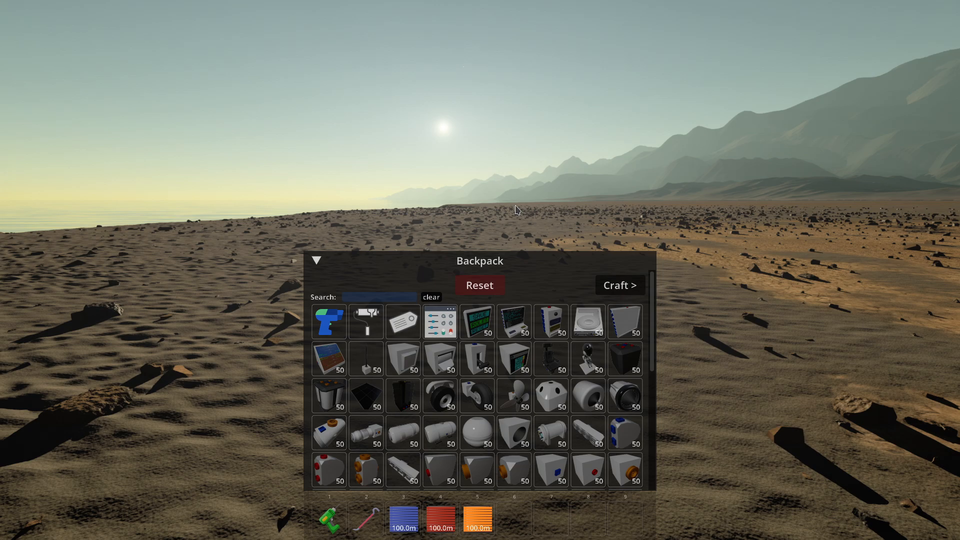
{"action": "mouse_move", "coordinate": [522, 198]}
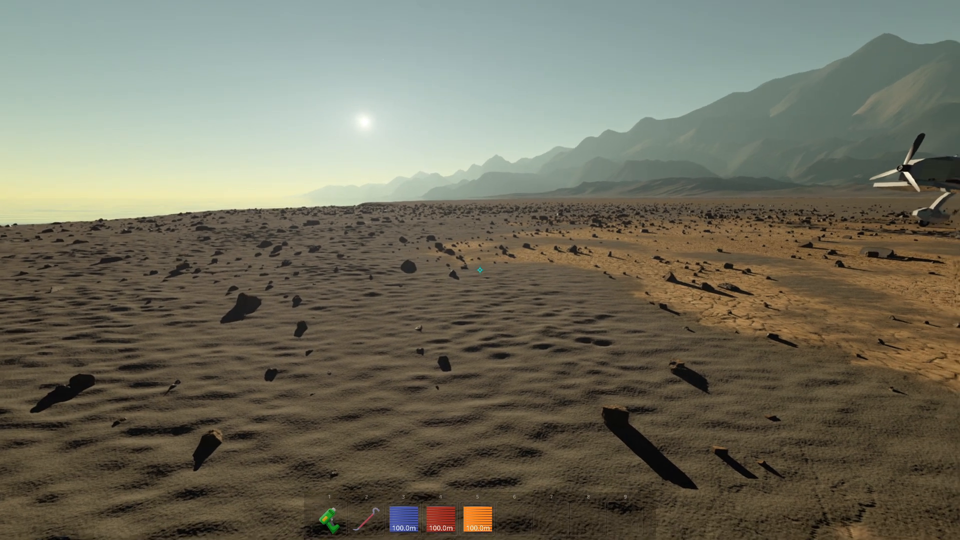
{"action": "key", "text": "F1"}
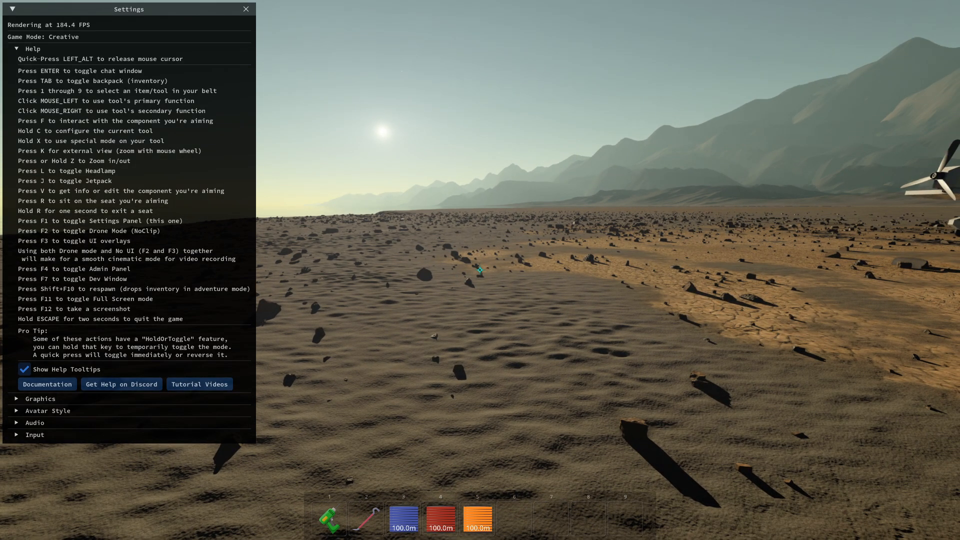
{"action": "mouse_move", "coordinate": [153, 150]}
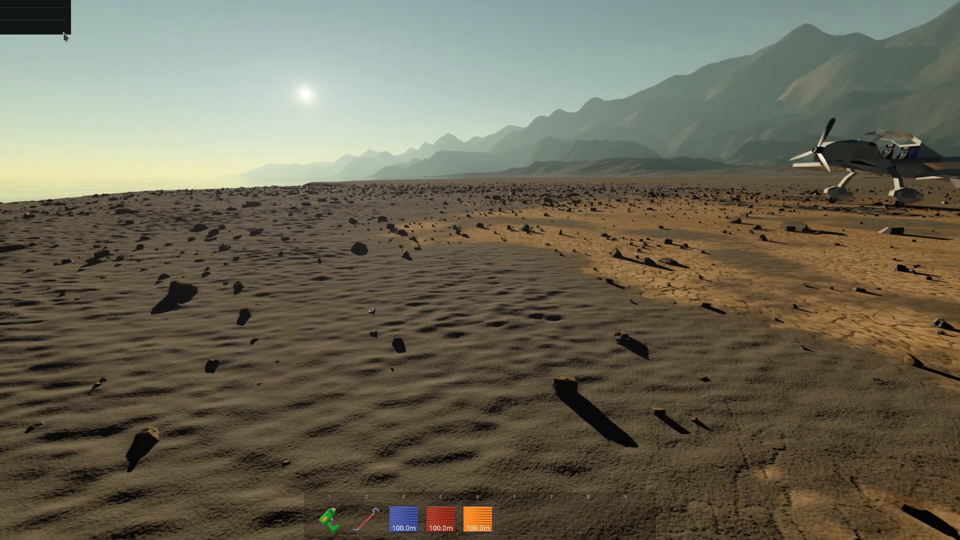
Toggle the Settings/Help panel open with a quick F1 press so the controls list stays showing
{"action": "key", "text": "F1"}
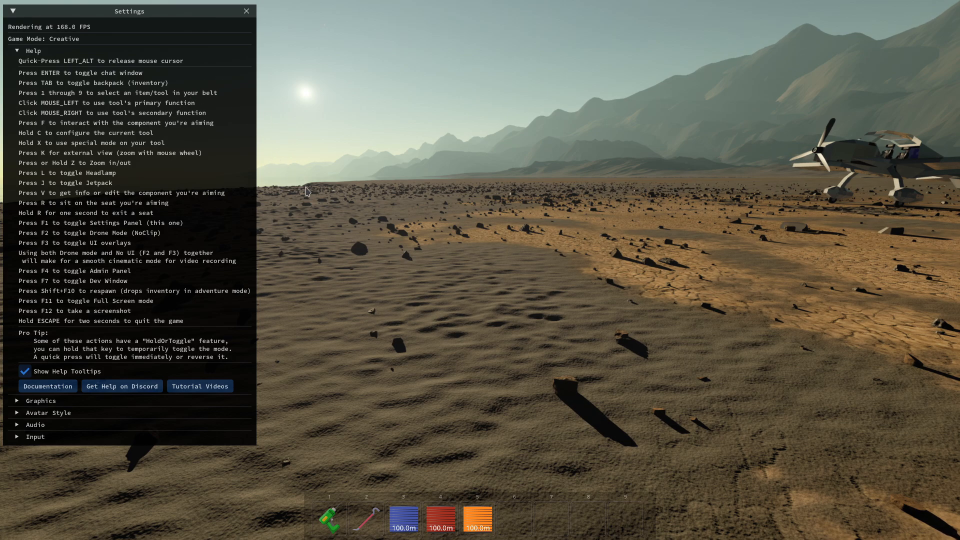
{"action": "mouse_move", "coordinate": [272, 145]}
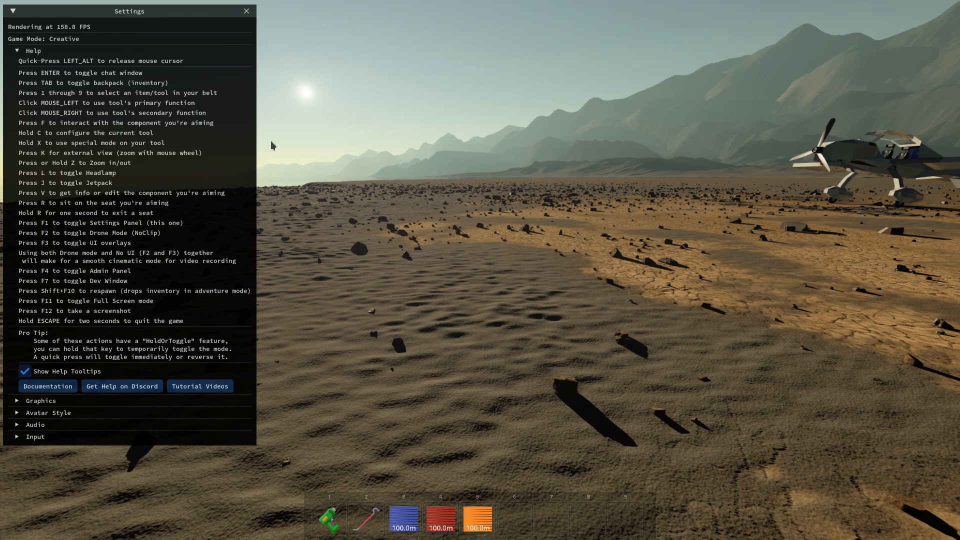